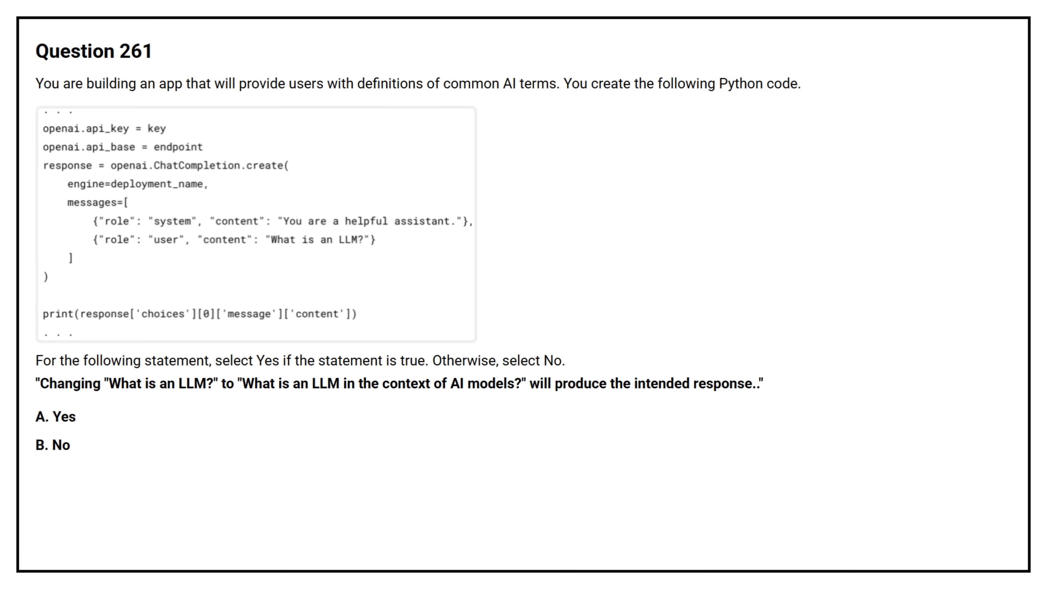
pyautogui.click(55, 416)
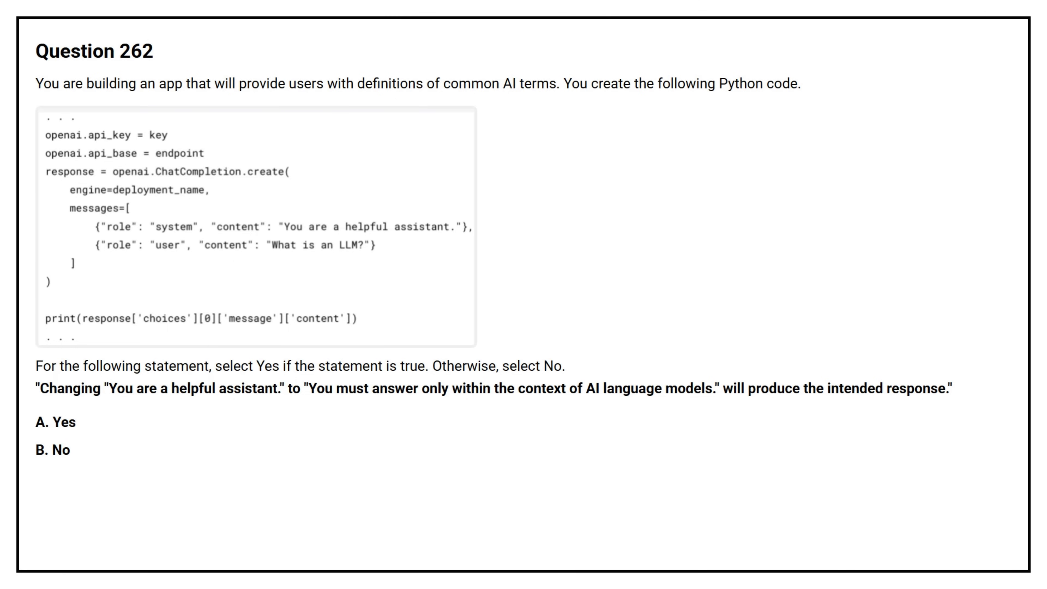
pyautogui.click(55, 422)
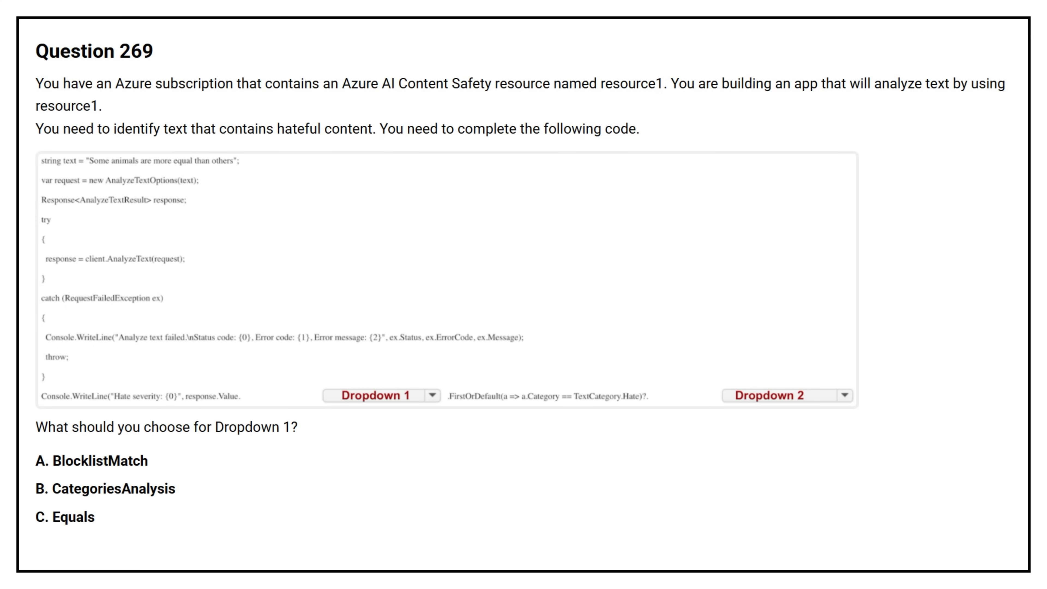
pyautogui.click(105, 488)
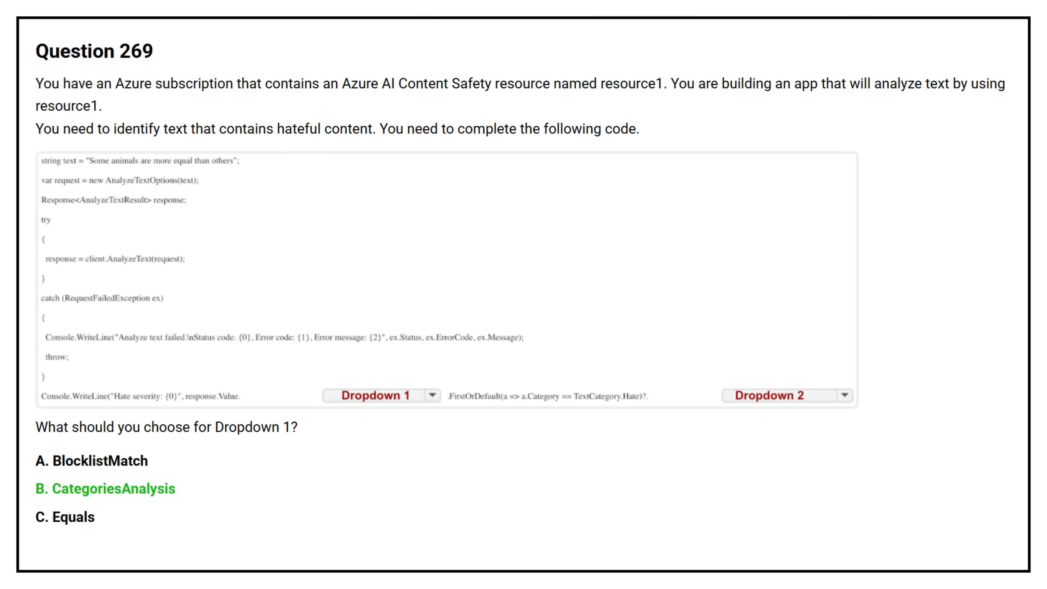
pyautogui.scroll(-3)
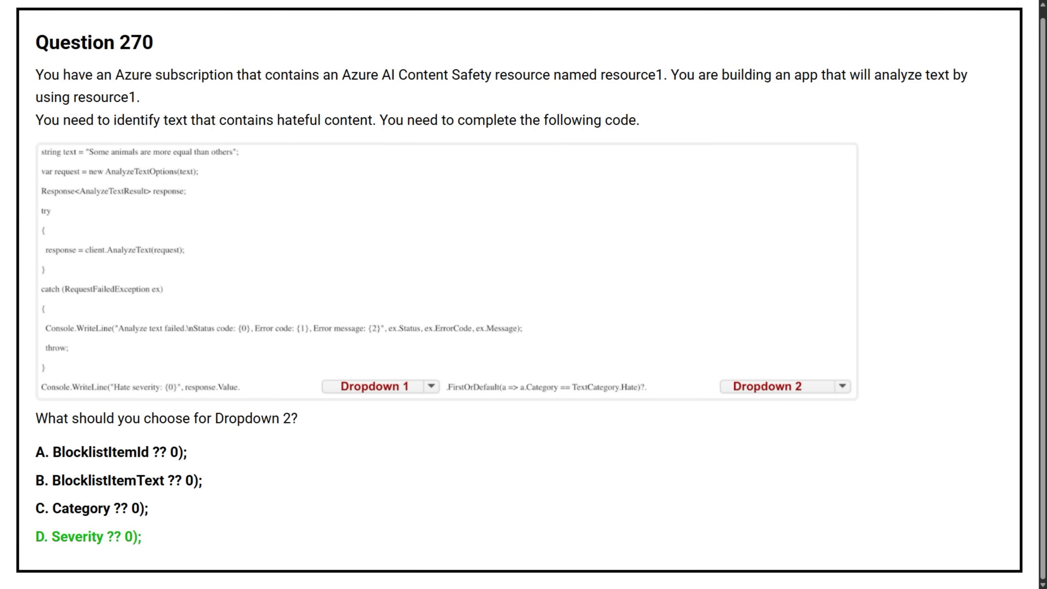
pyautogui.scroll(-3)
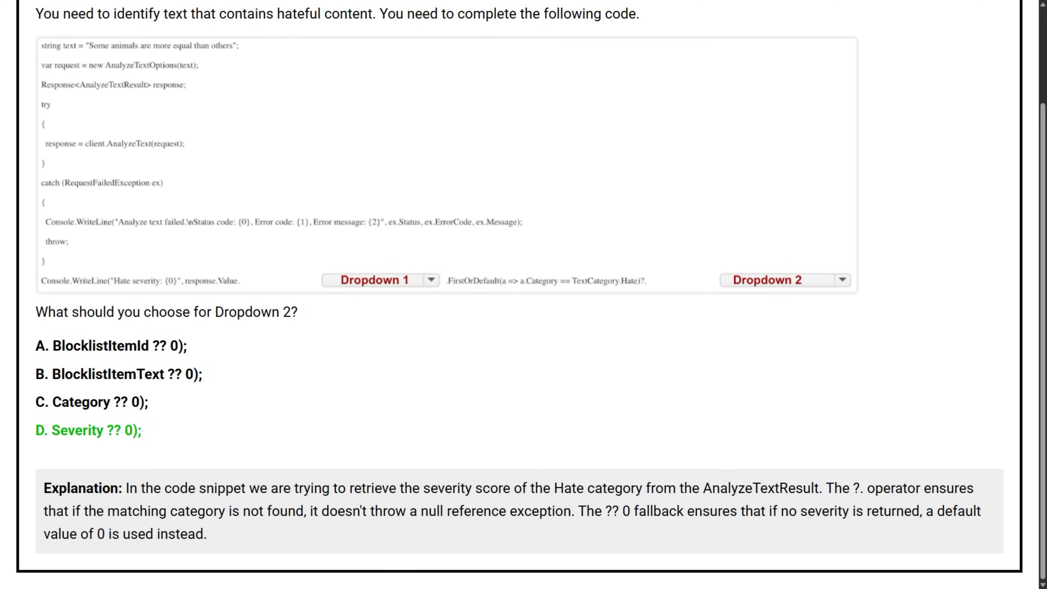